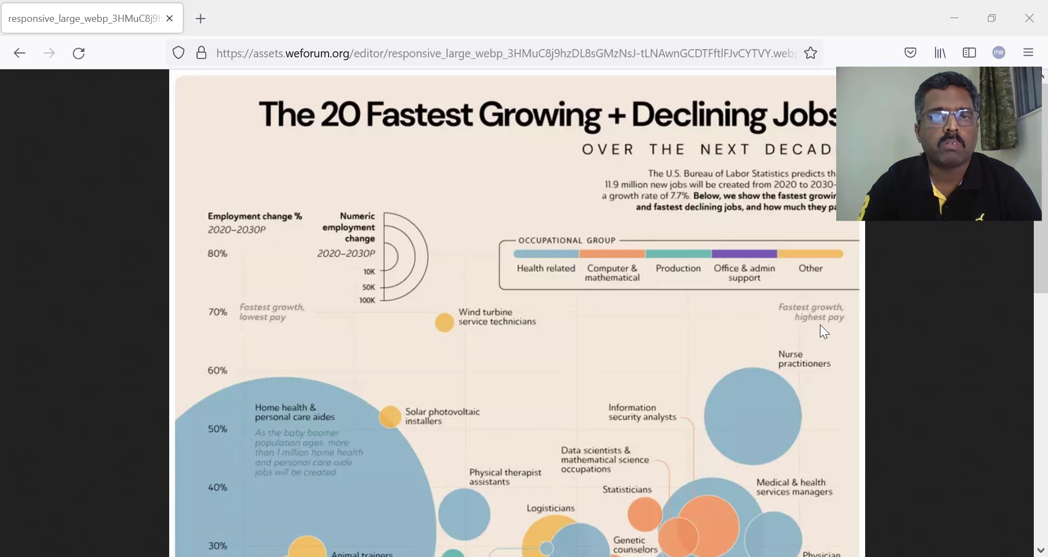
mouse_move(548, 107)
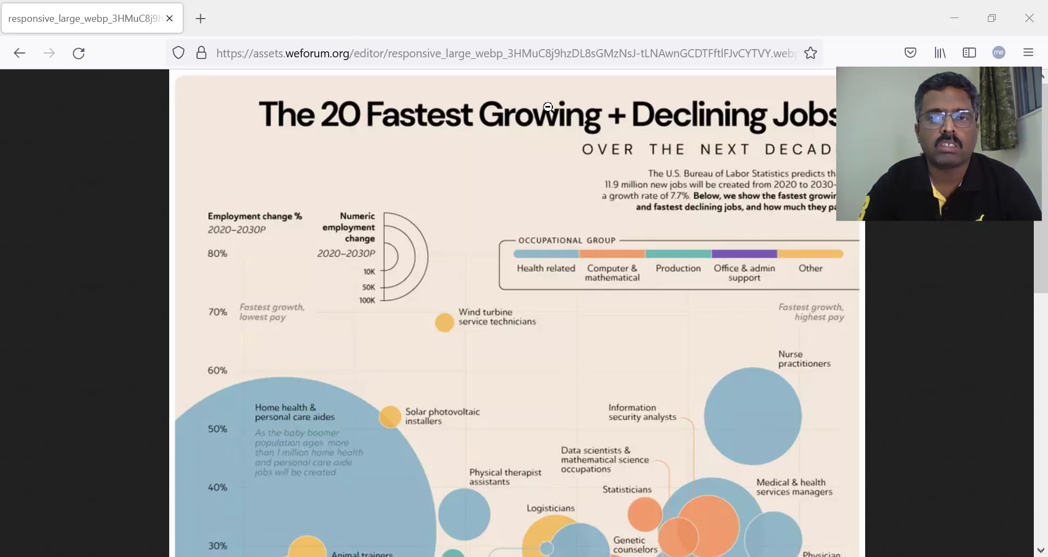
mouse_move(654, 151)
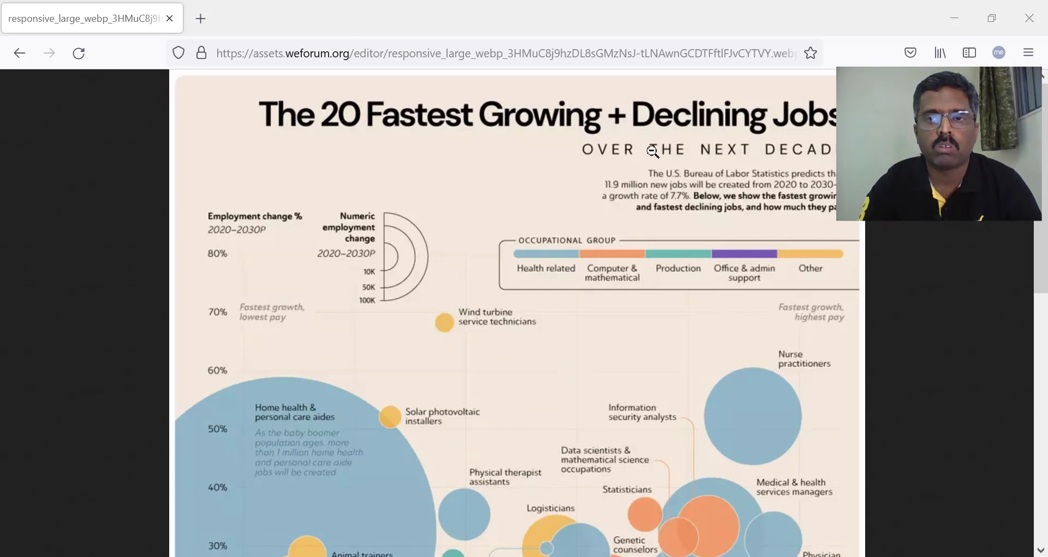
mouse_move(698, 170)
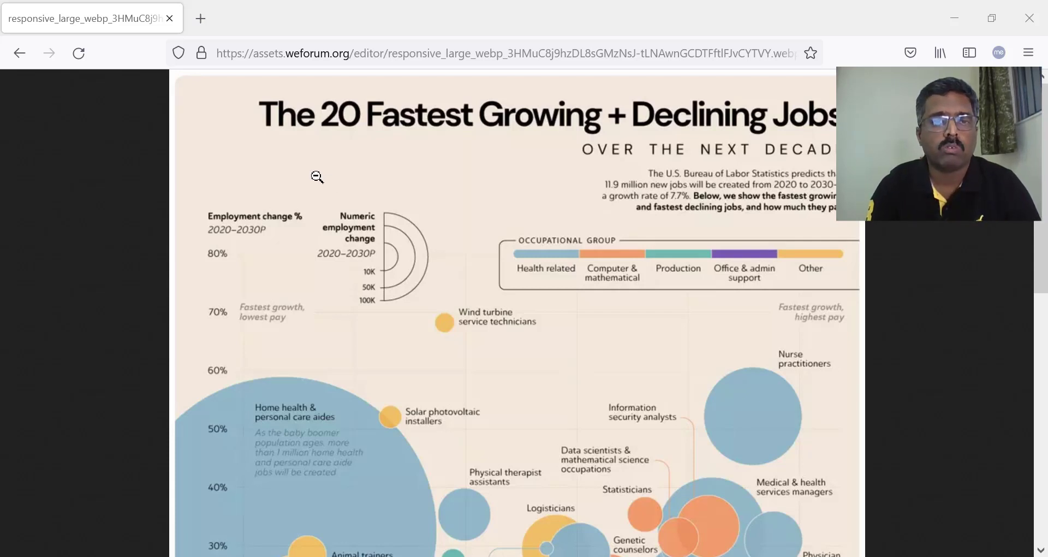
mouse_move(215, 268)
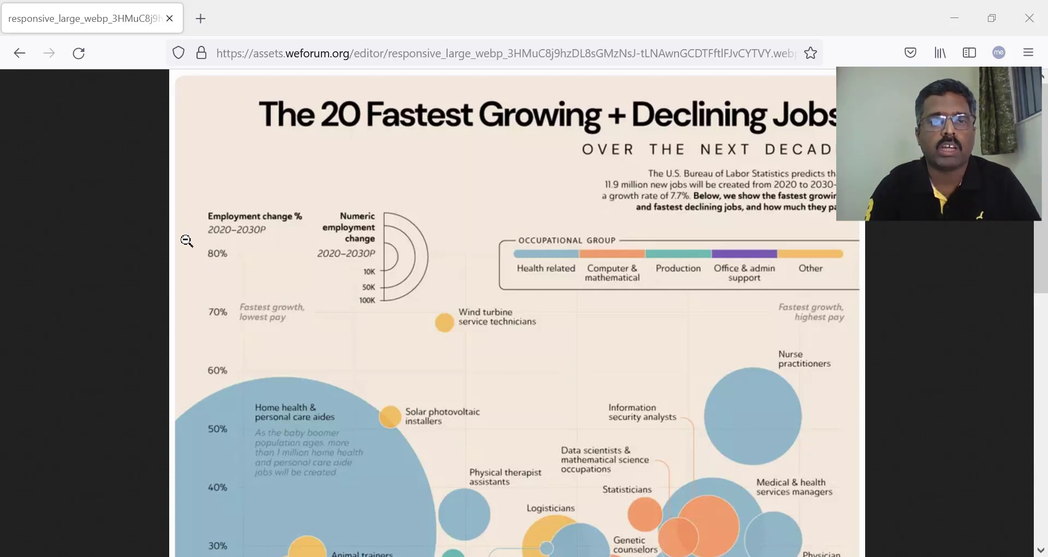
mouse_move(540, 252)
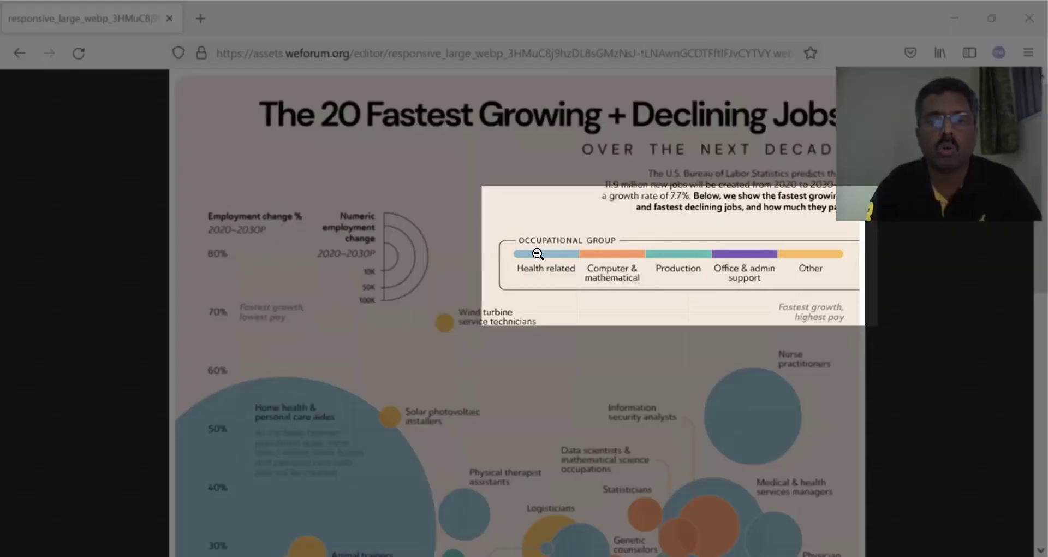
mouse_move(518, 258)
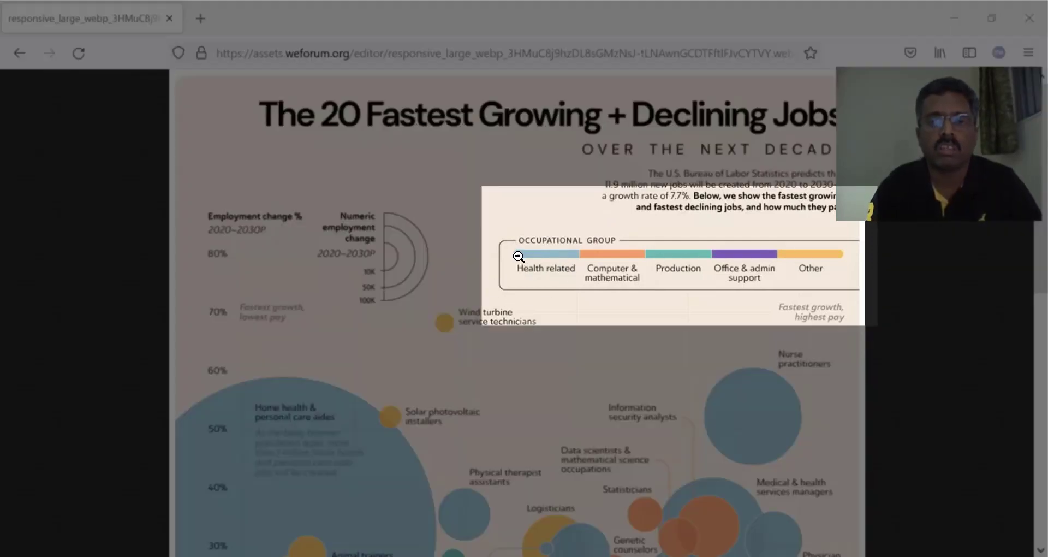
mouse_move(629, 269)
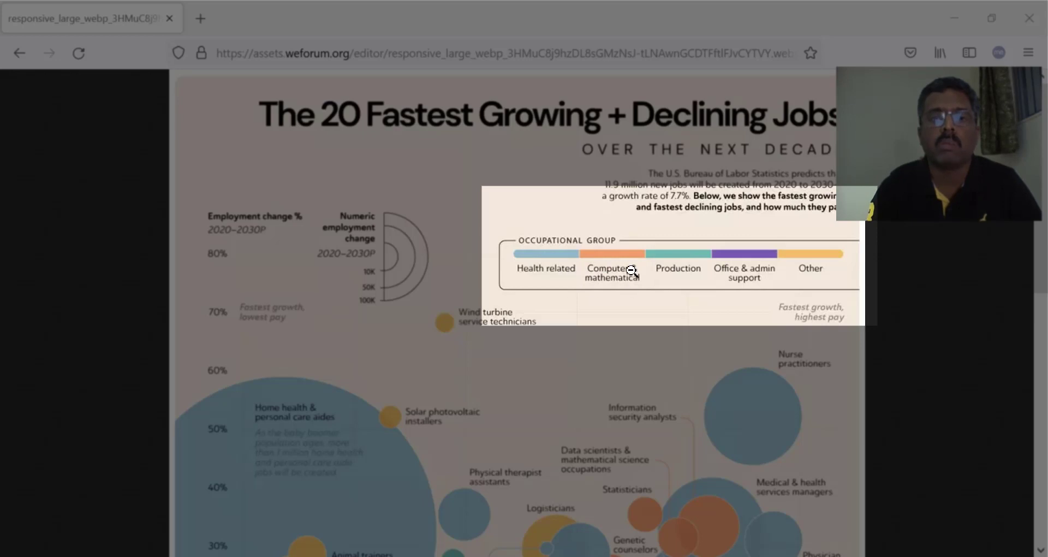
mouse_move(678, 305)
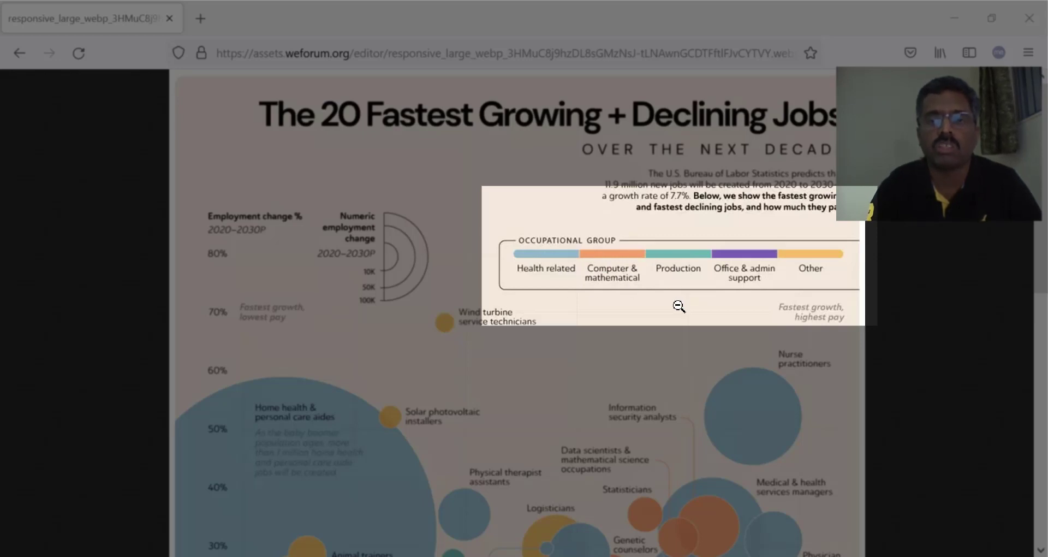
mouse_move(739, 306)
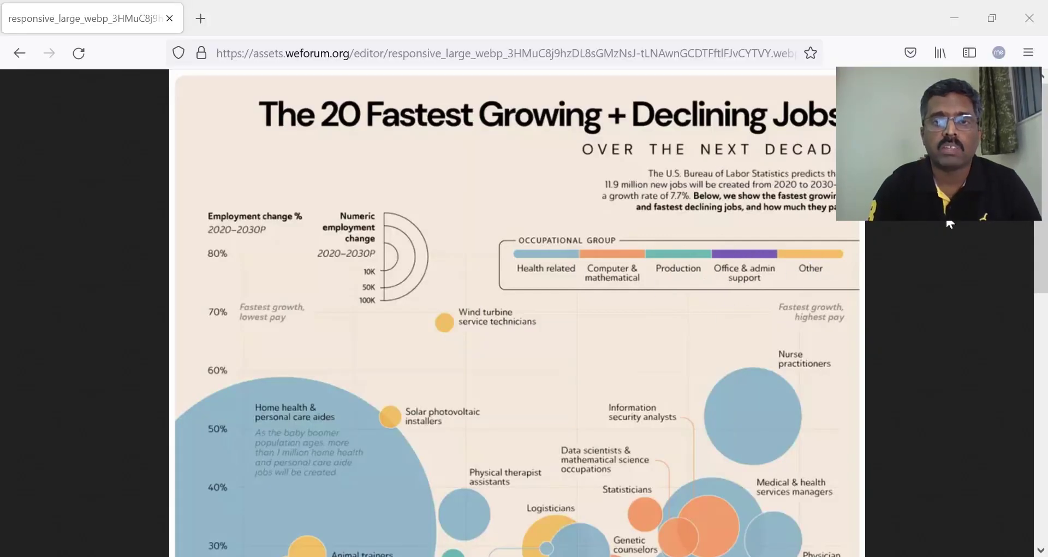
Step: Scroll the infographic down to the fastest declining jobs chart and source notes
scroll("down", 3)
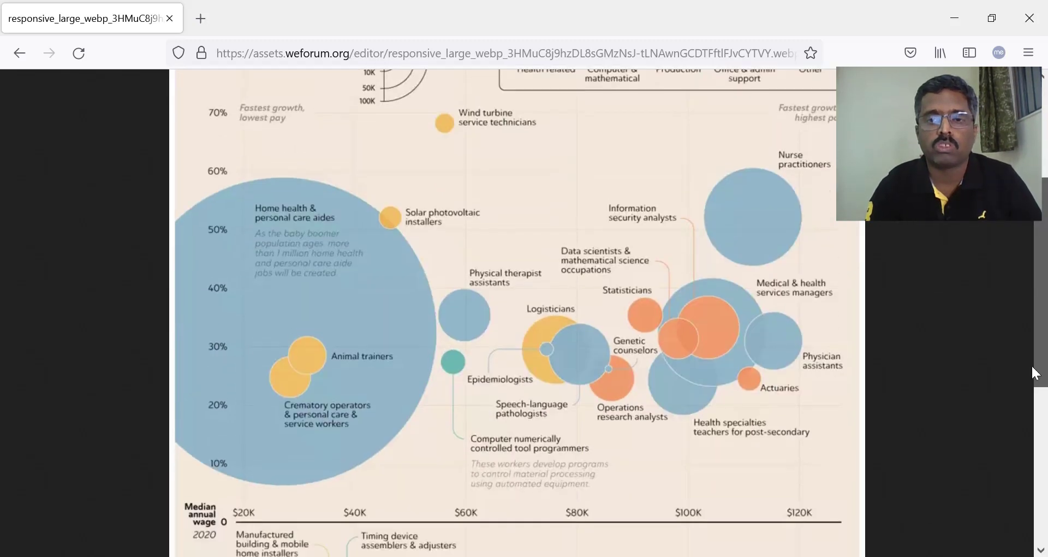
scroll("down", 3)
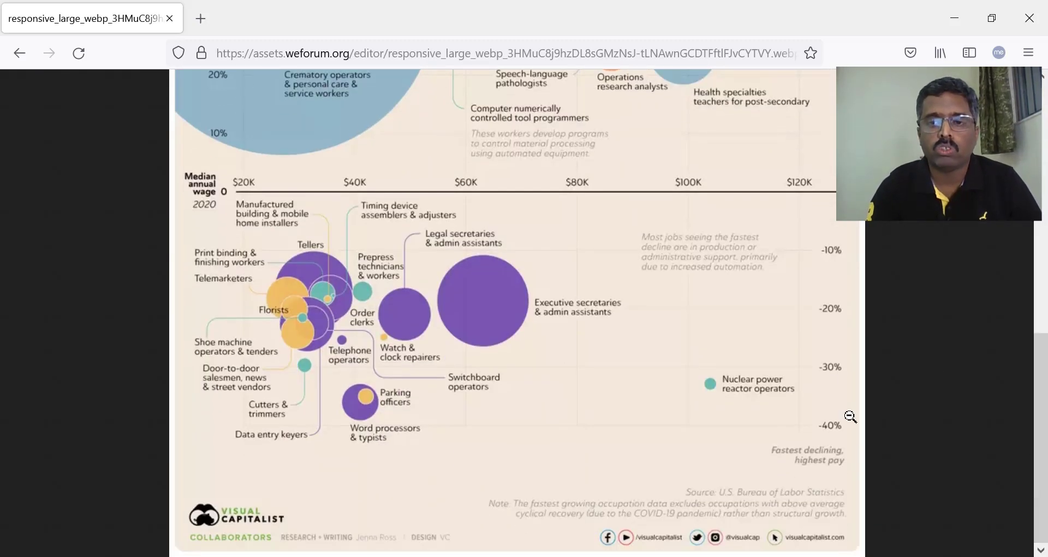
mouse_move(831, 453)
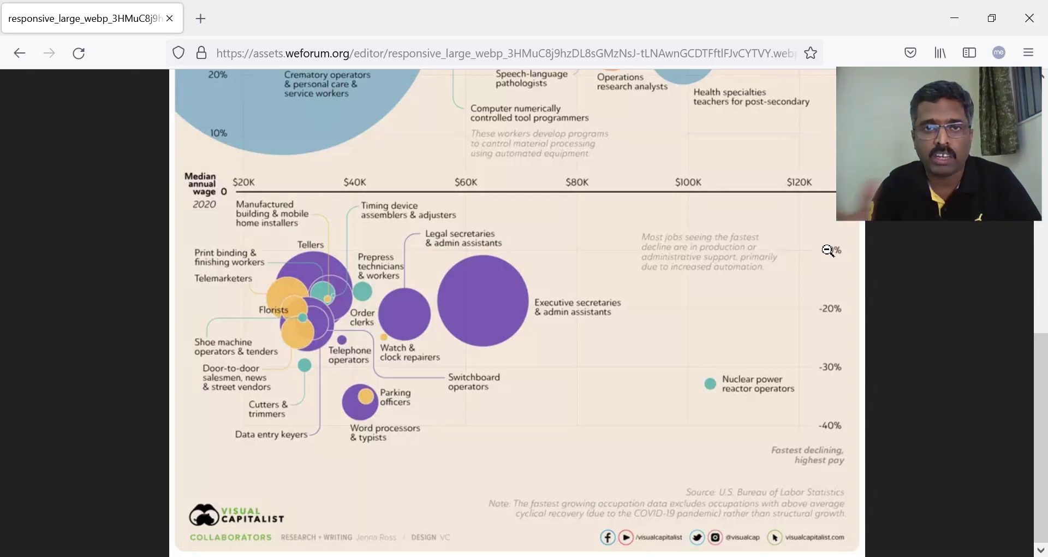
mouse_move(754, 352)
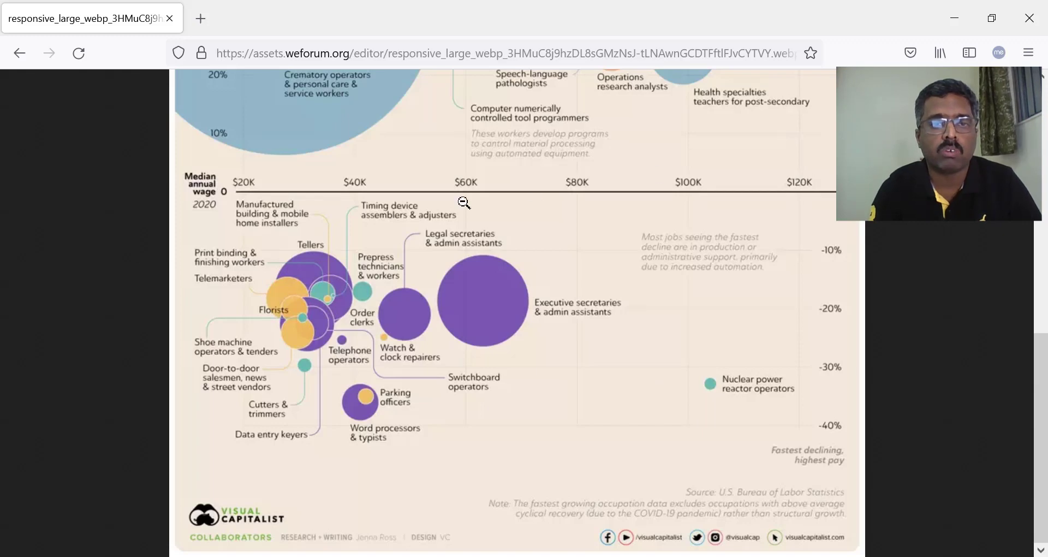
mouse_move(567, 175)
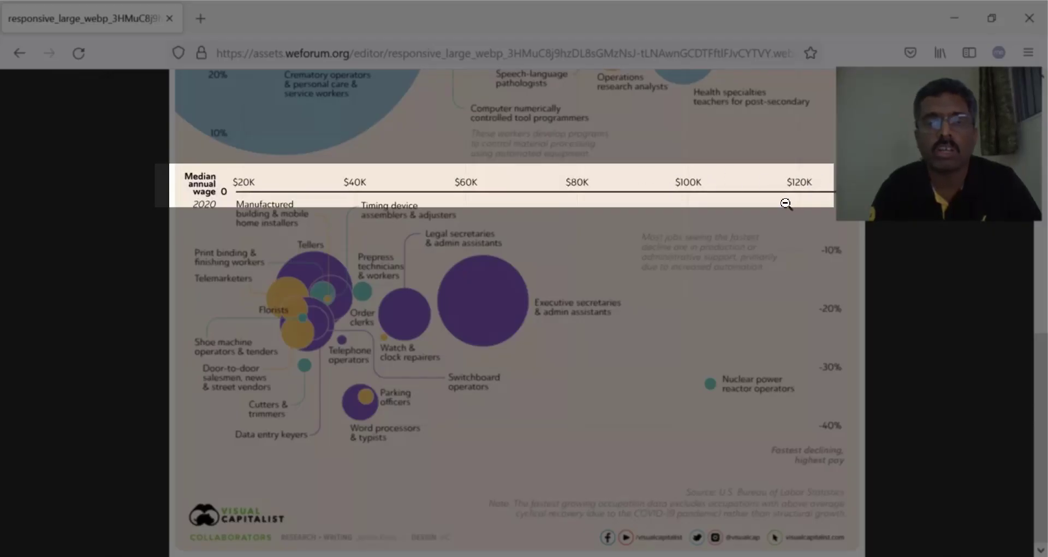
mouse_move(761, 428)
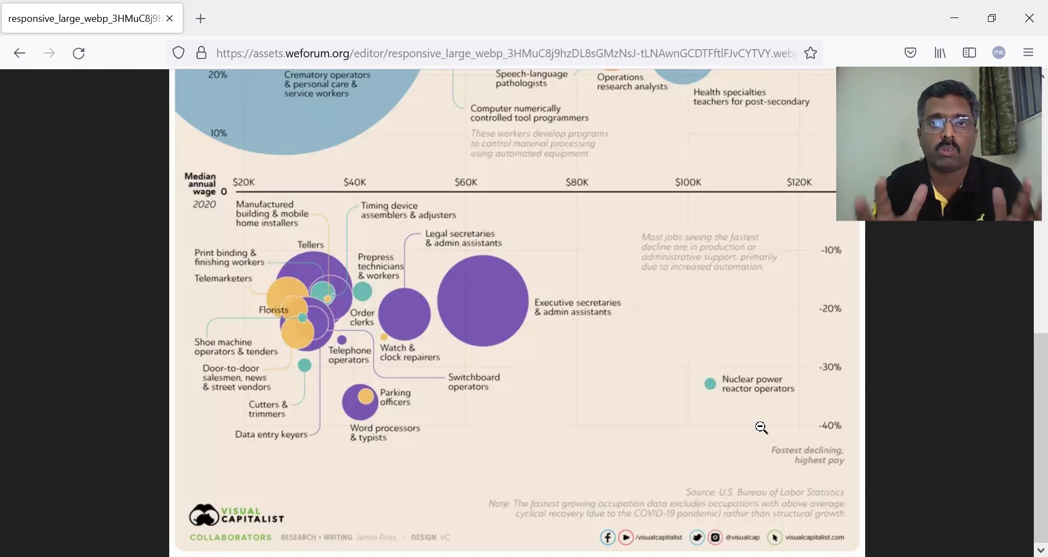
mouse_move(427, 268)
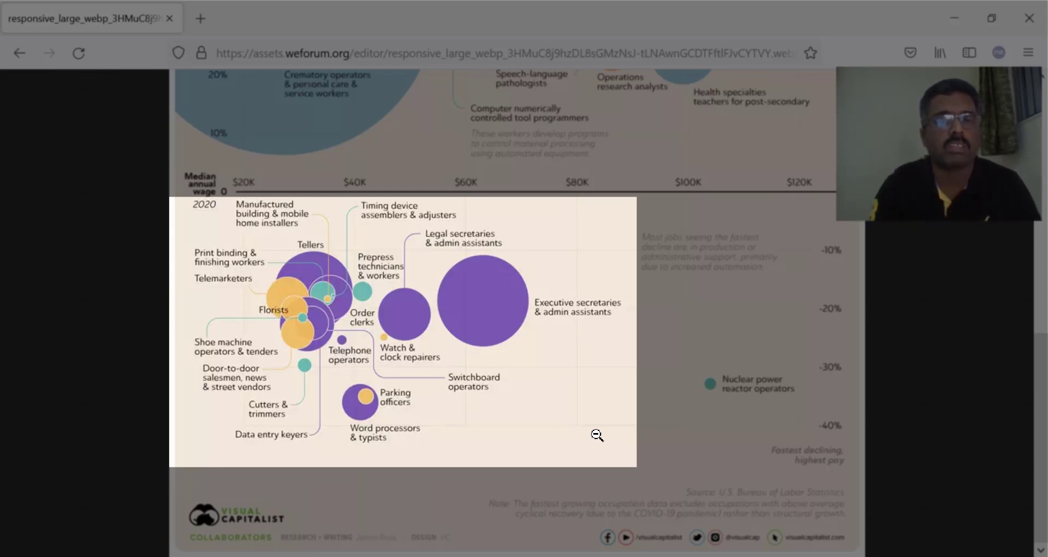
mouse_move(426, 364)
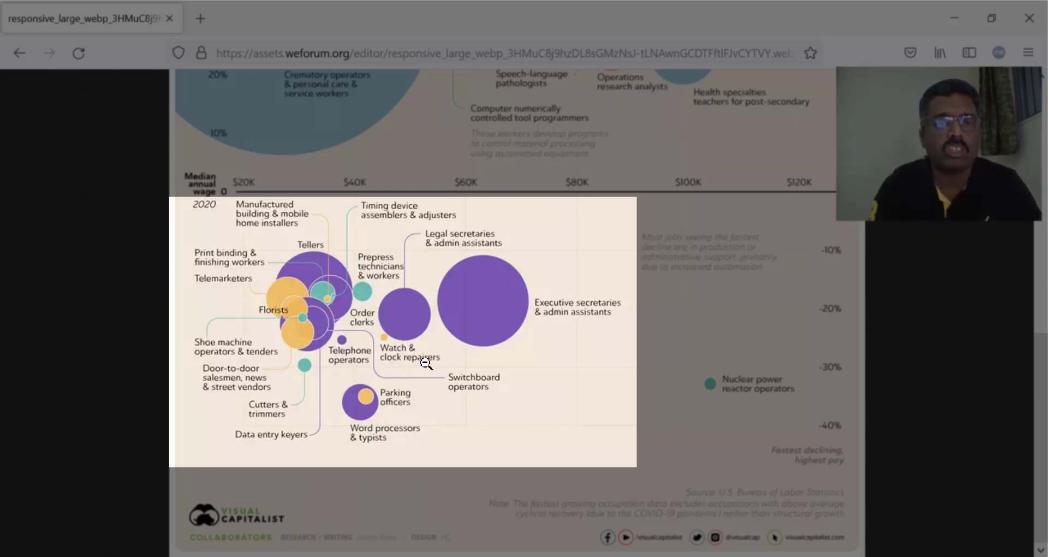
mouse_move(323, 242)
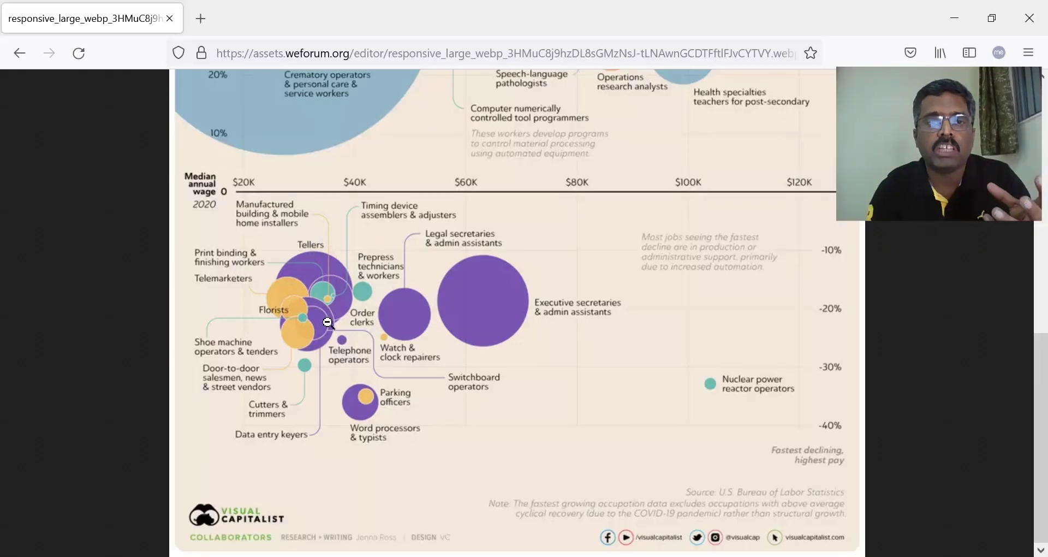
mouse_move(526, 436)
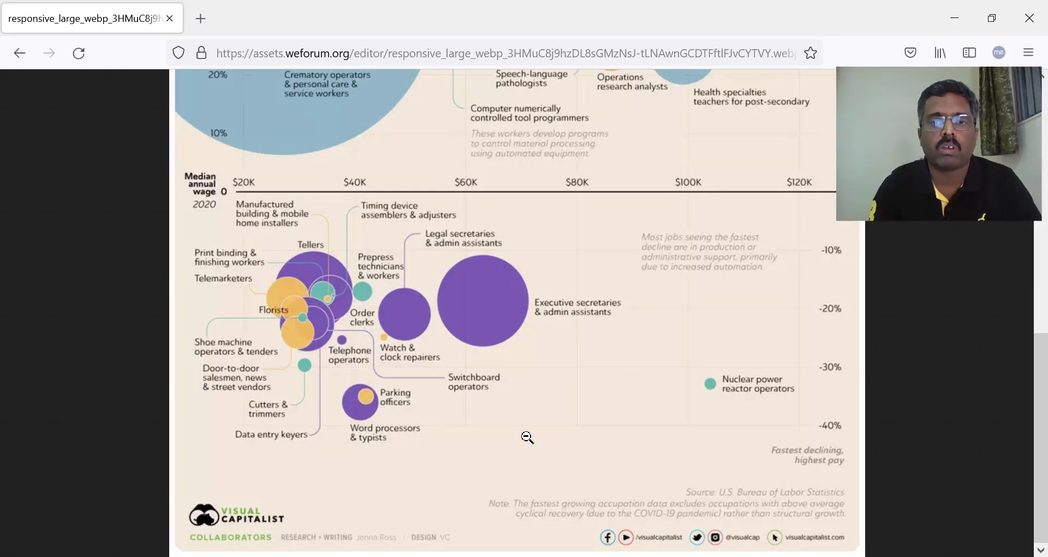
mouse_move(514, 327)
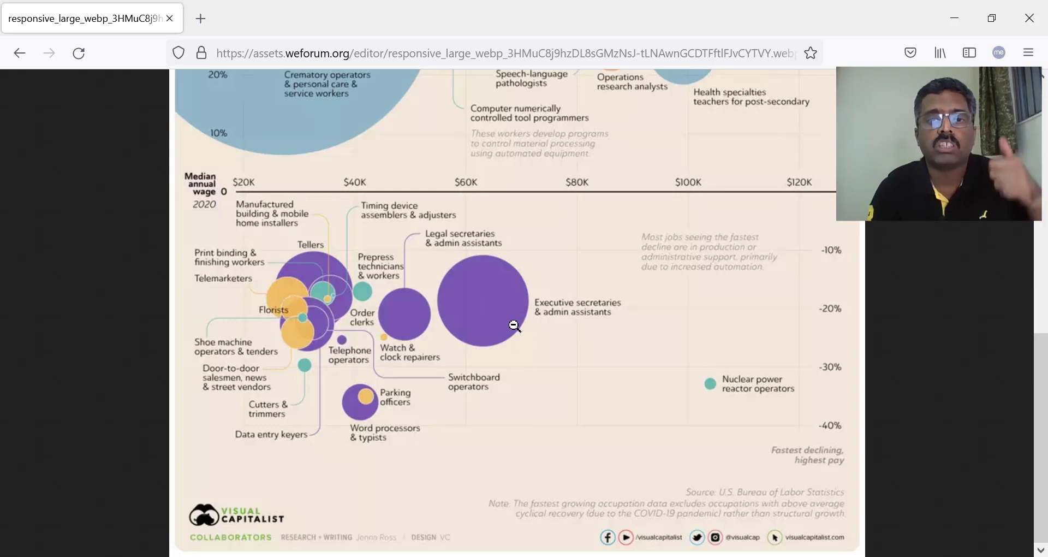
mouse_move(580, 343)
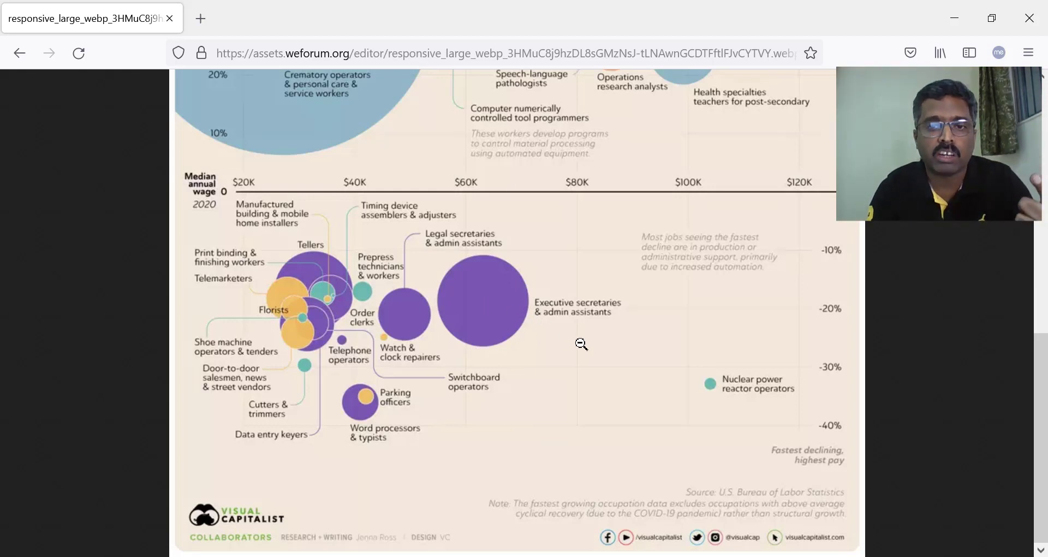
mouse_move(507, 343)
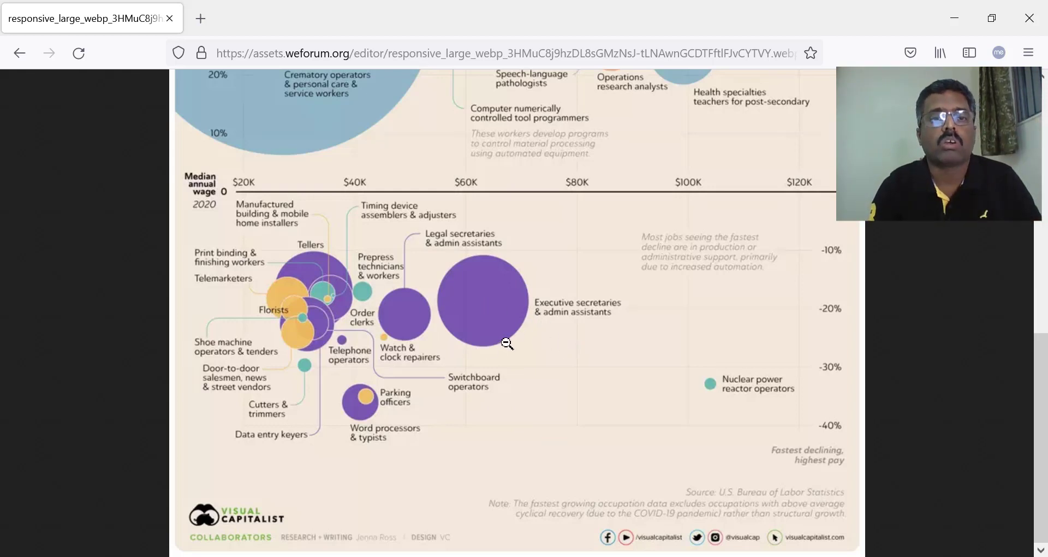
mouse_move(448, 304)
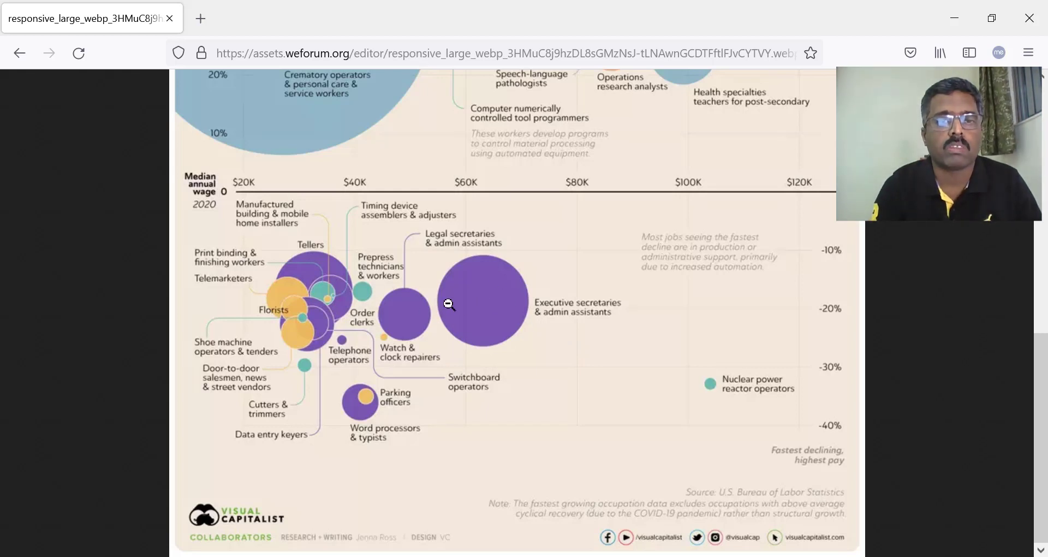
mouse_move(544, 303)
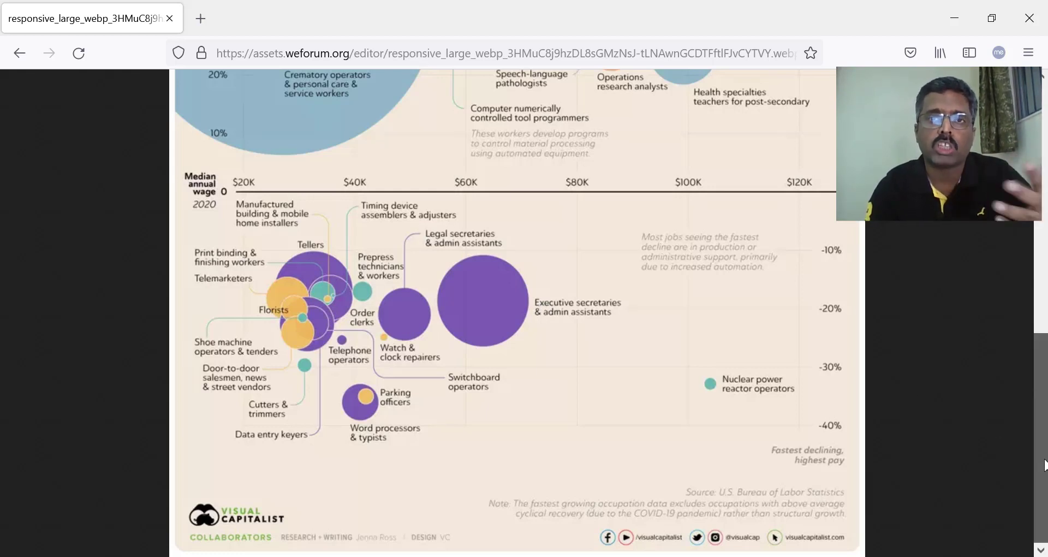
scroll("up", 3)
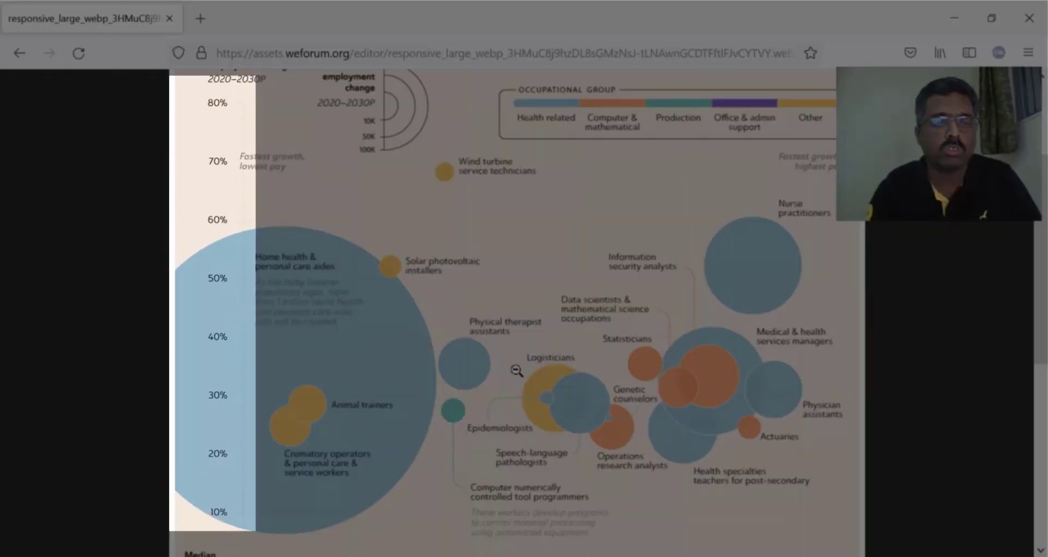
mouse_move(233, 513)
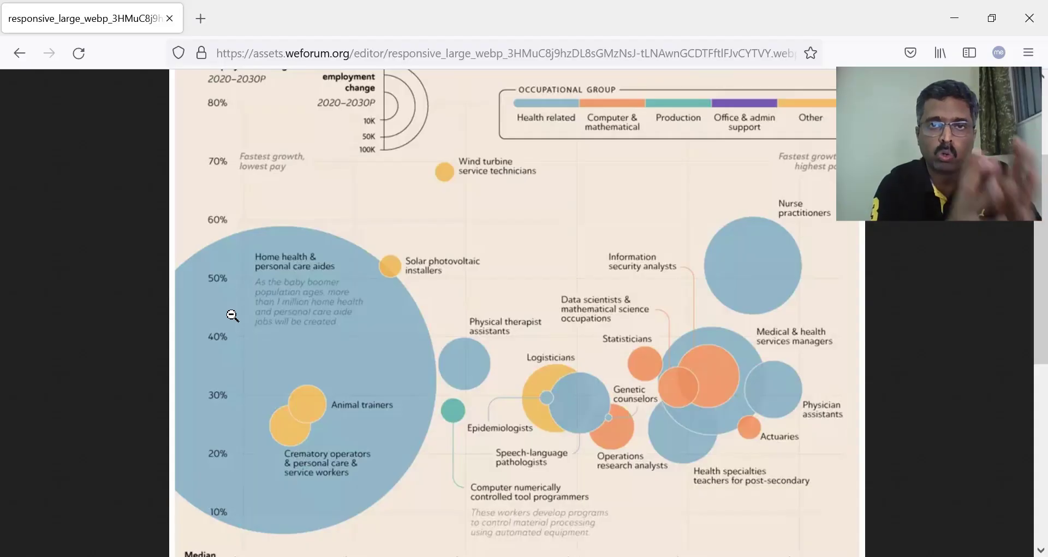
mouse_move(317, 457)
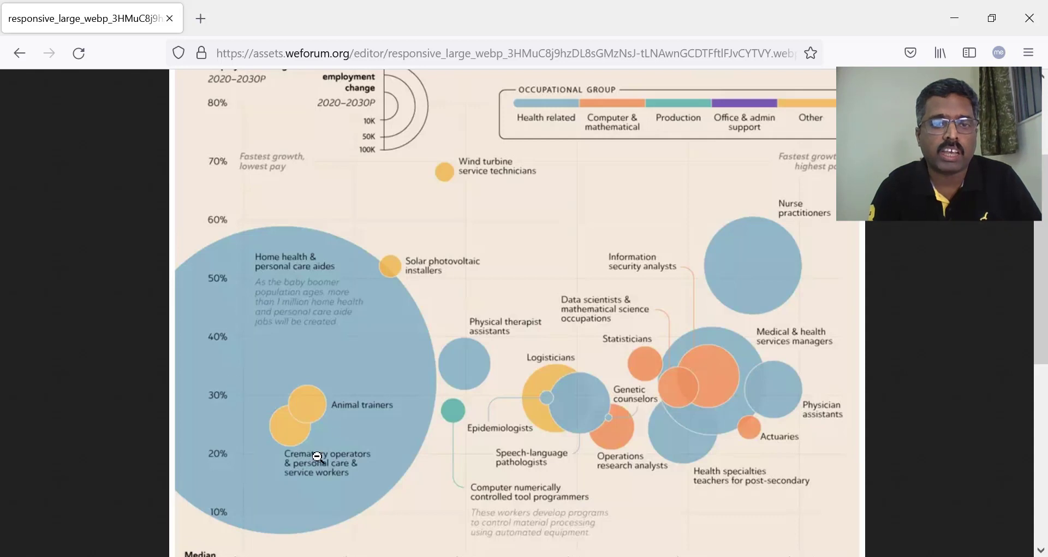
mouse_move(343, 271)
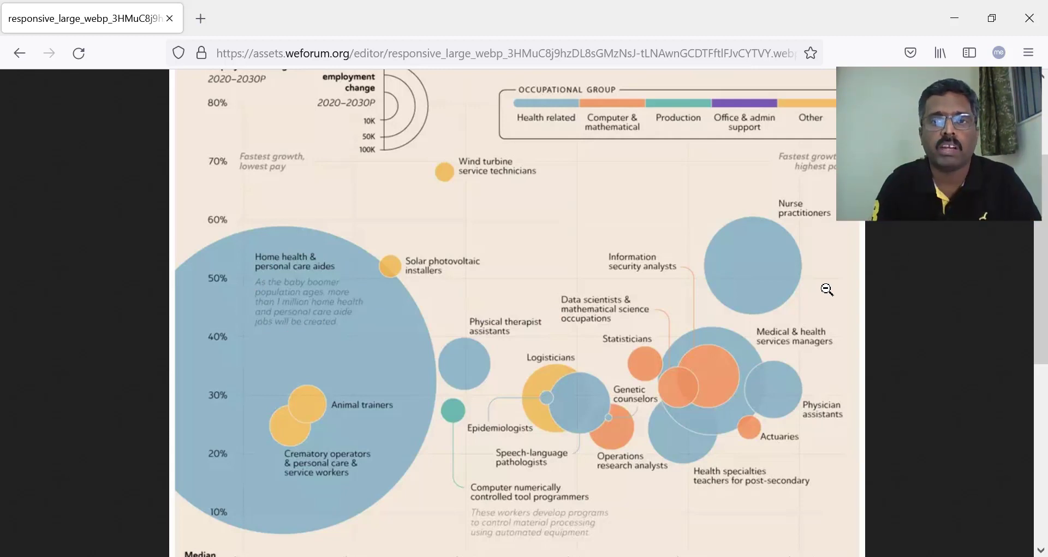
mouse_move(623, 141)
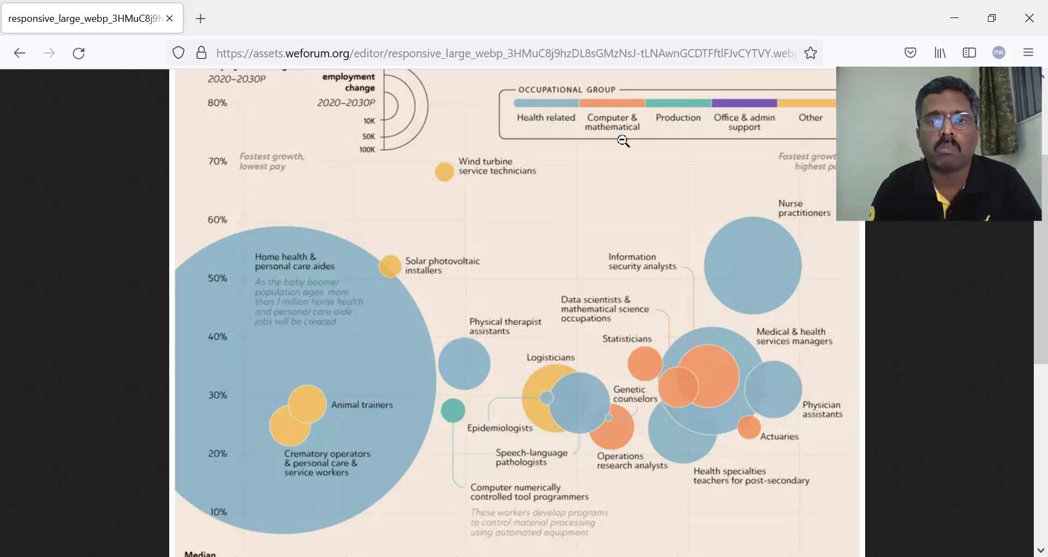
mouse_move(636, 367)
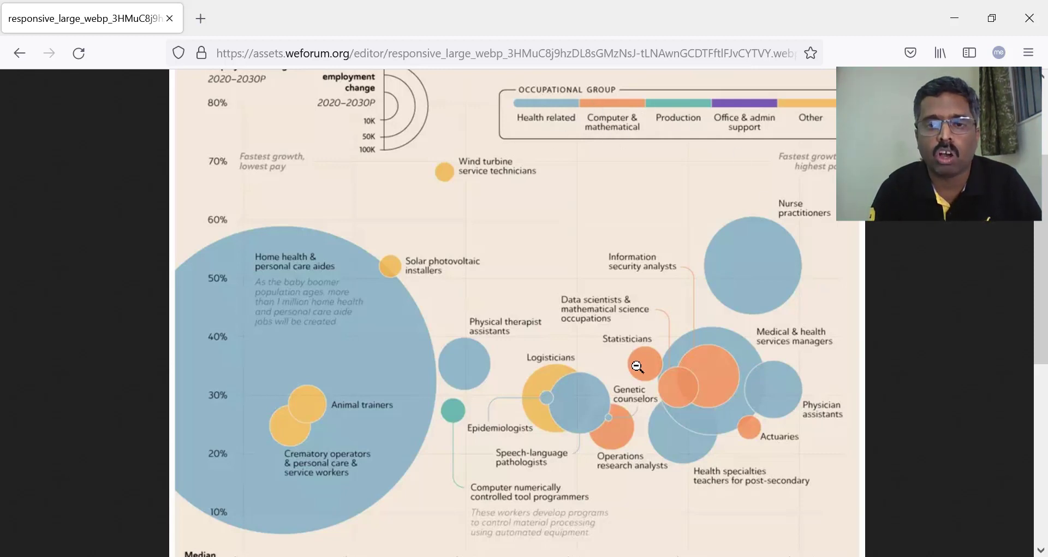
mouse_move(707, 375)
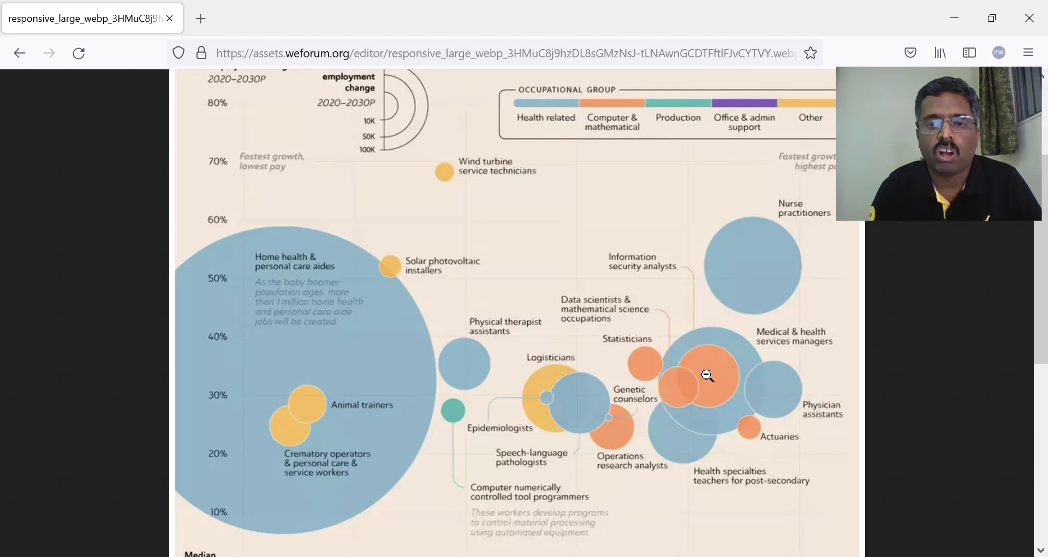
mouse_move(671, 245)
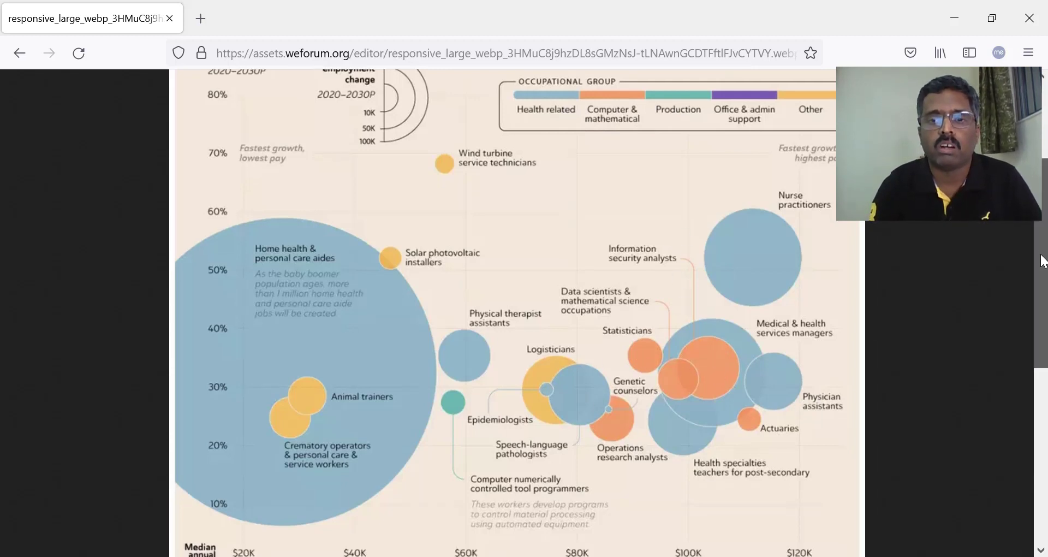
Step: Scroll to the median annual wage axis and start of the declining jobs chart, then focus the image
scroll("down", 3)
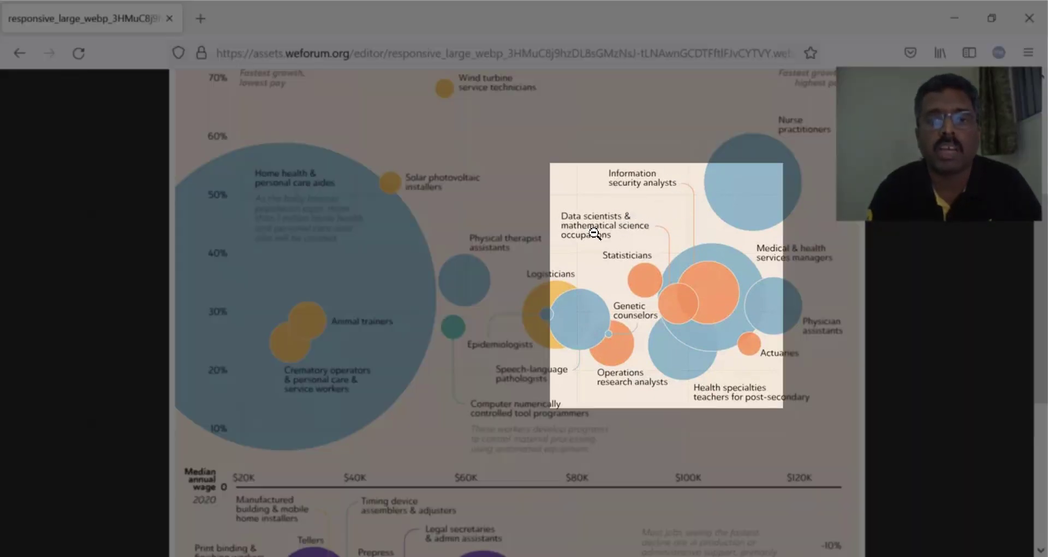
mouse_move(656, 314)
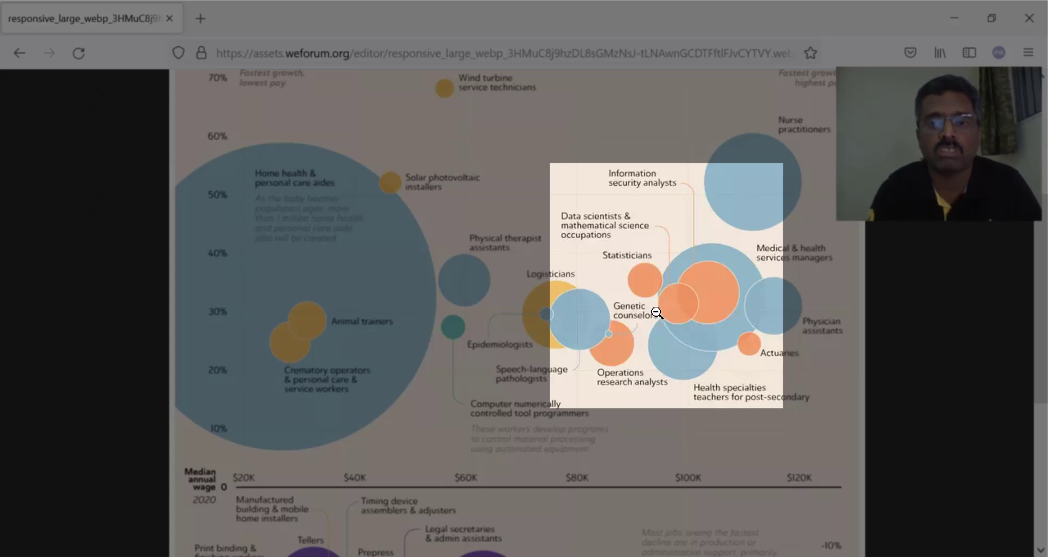
mouse_move(600, 303)
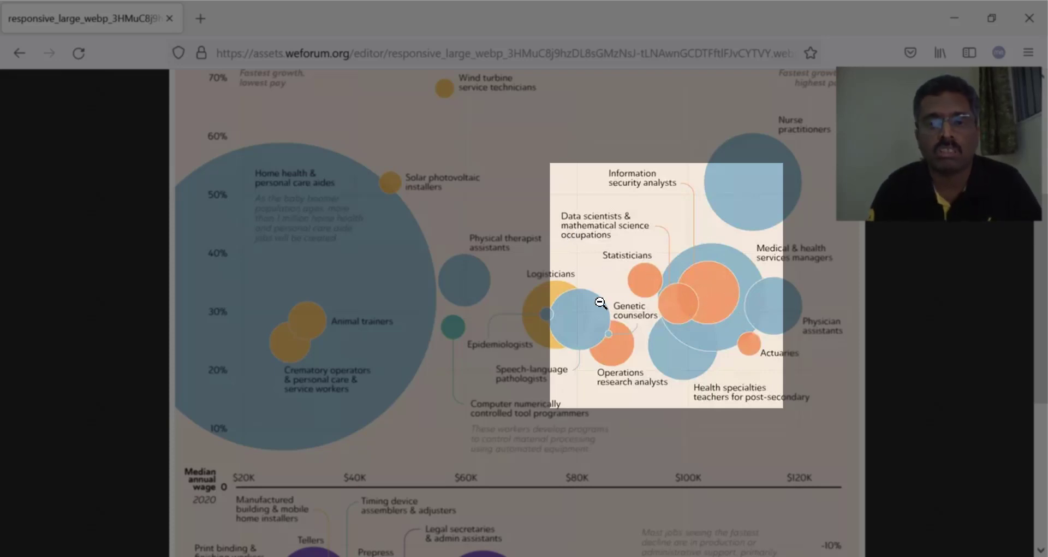
mouse_move(651, 272)
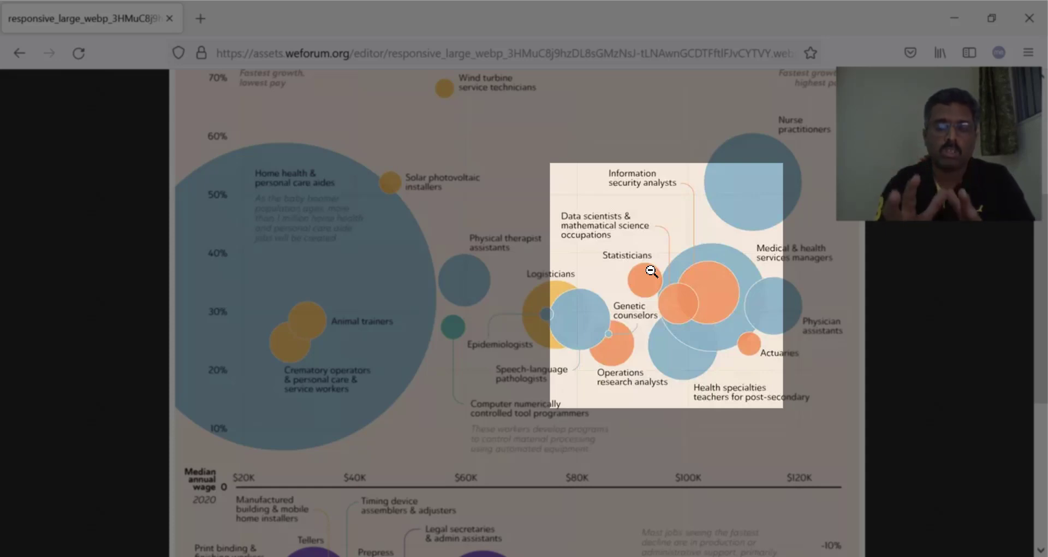
mouse_move(409, 243)
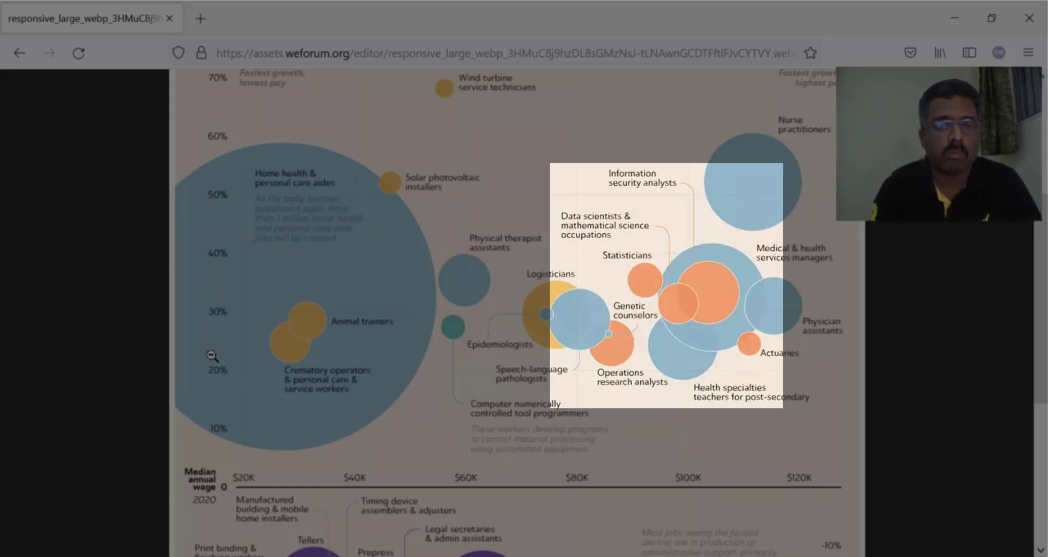
mouse_move(680, 241)
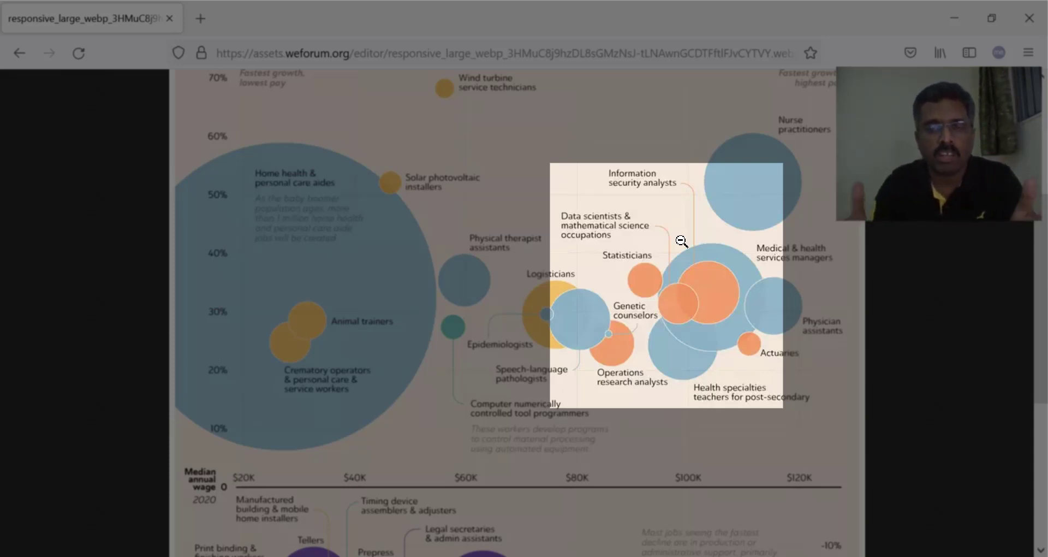
left_click(681, 241)
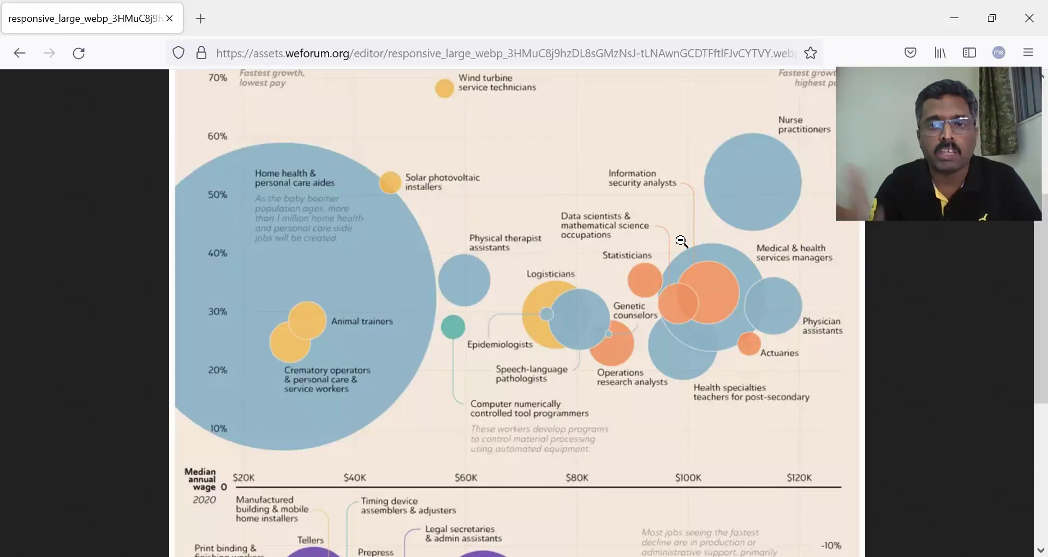
mouse_move(708, 282)
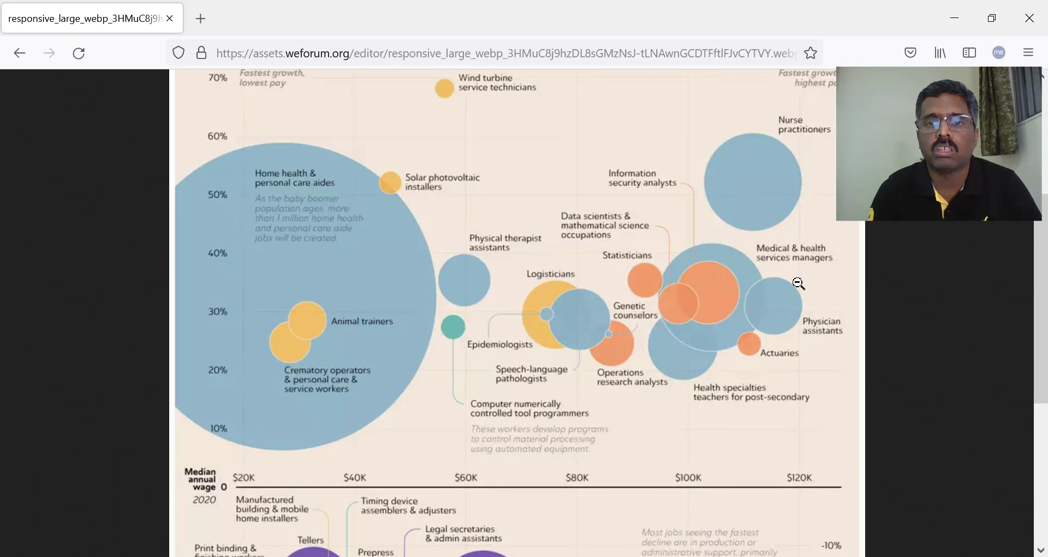
mouse_move(826, 361)
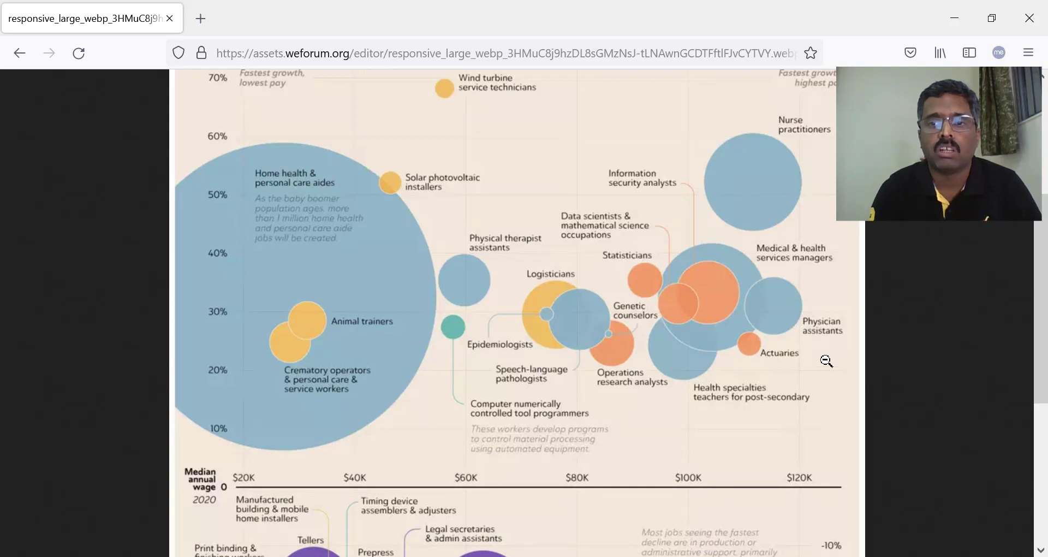
mouse_move(827, 370)
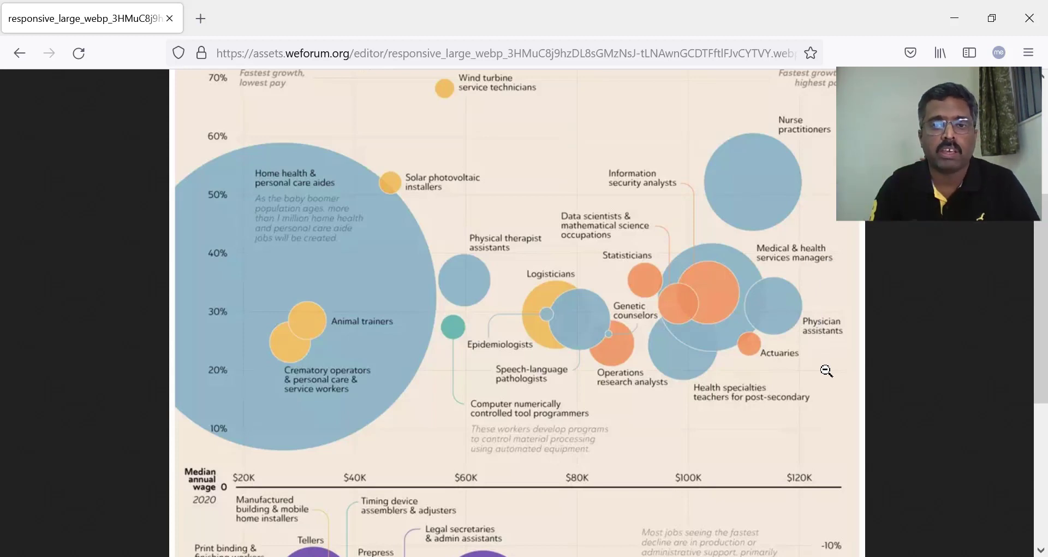
mouse_move(455, 326)
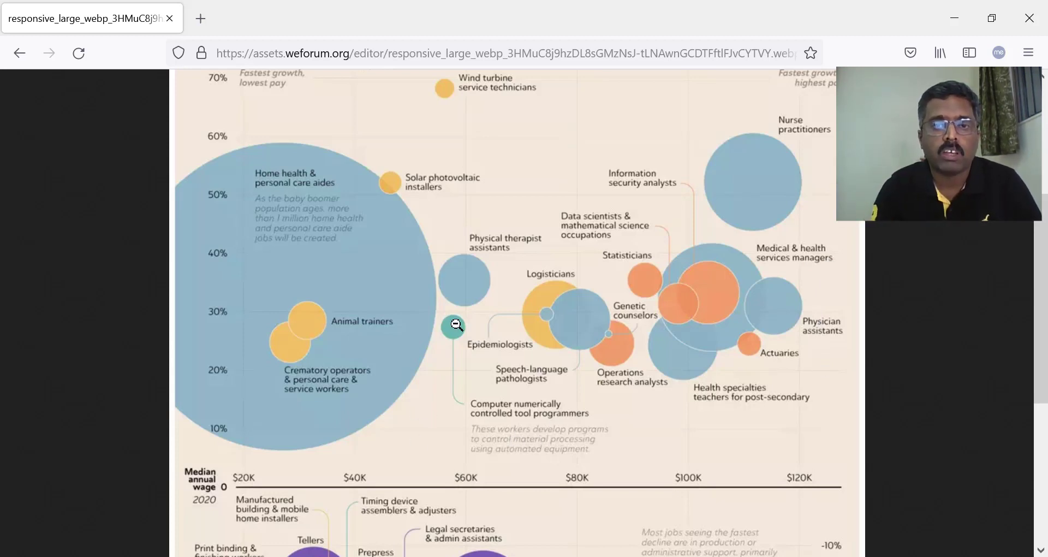
mouse_move(687, 421)
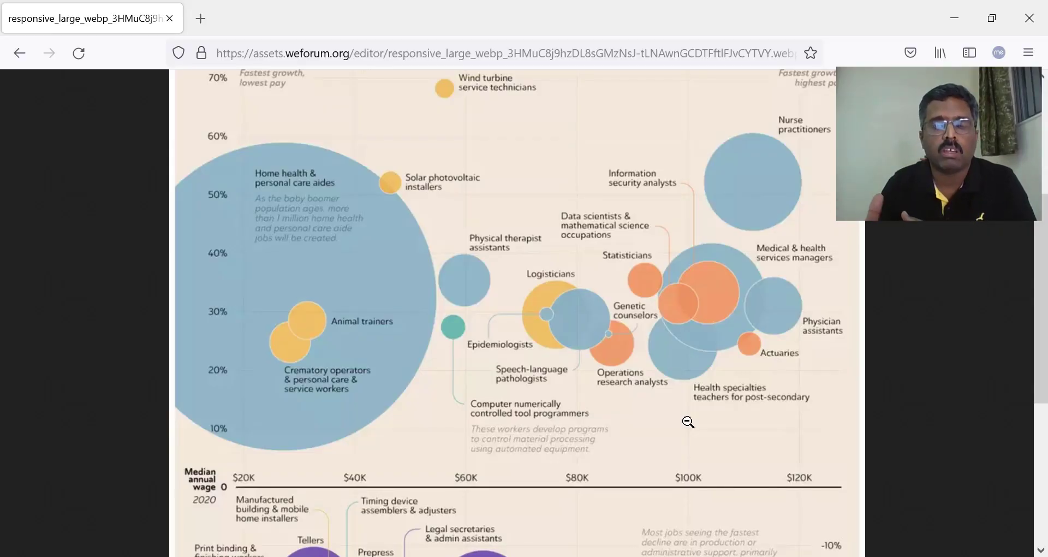
mouse_move(658, 401)
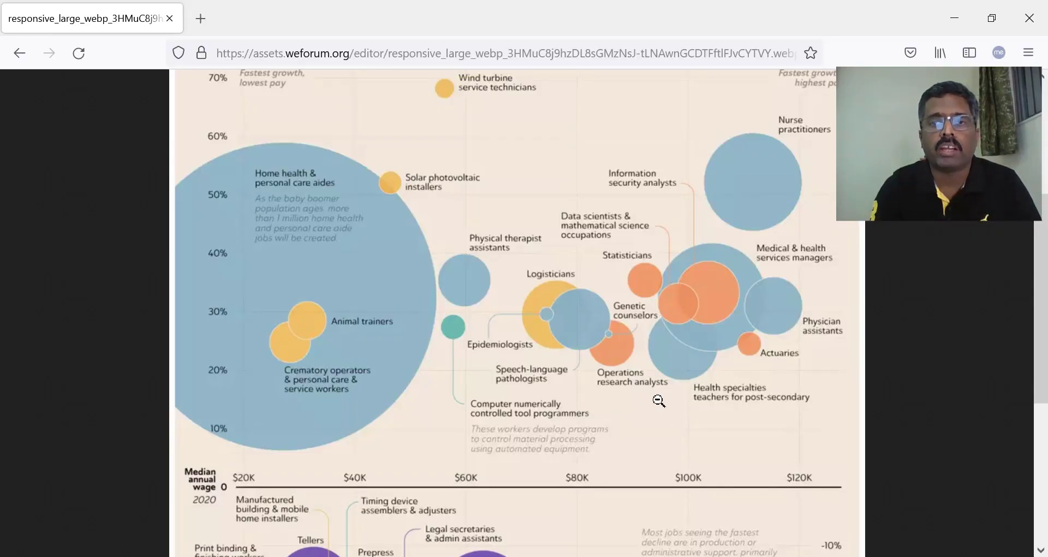
Step: Scroll through the declining jobs bubbles, then back up to the infographic's title and legend
scroll("down", 3)
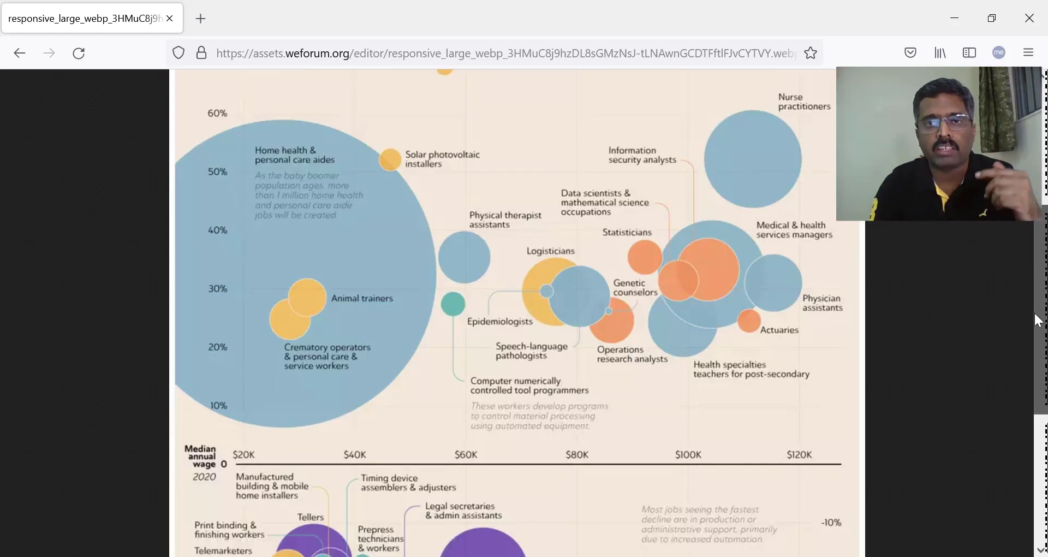
scroll("down", 3)
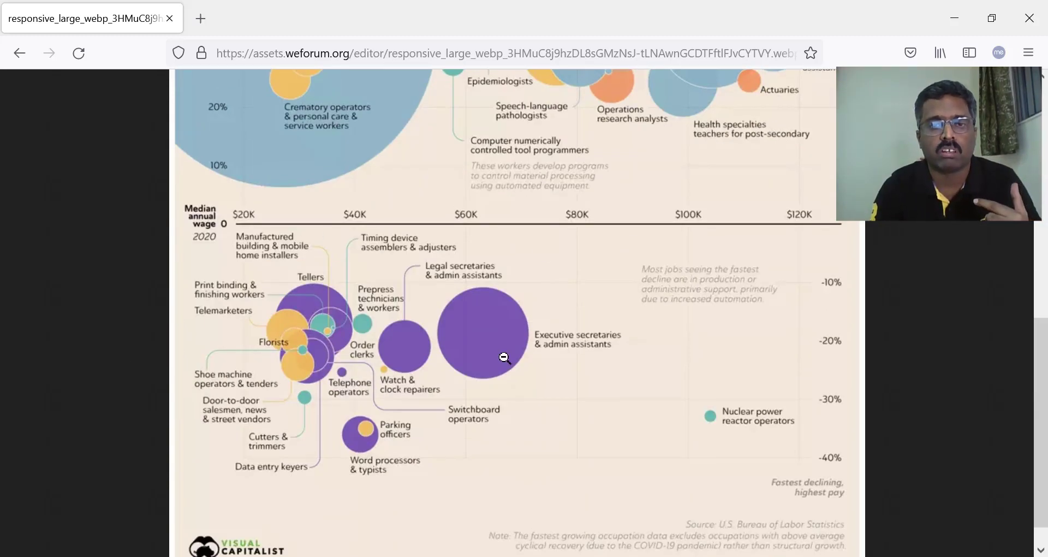
mouse_move(772, 362)
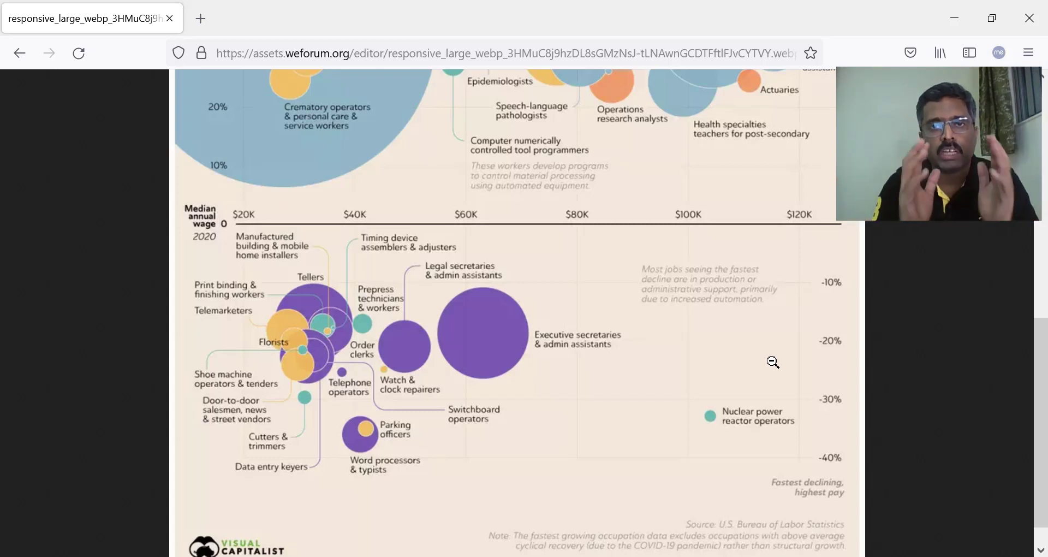
scroll("up", 3)
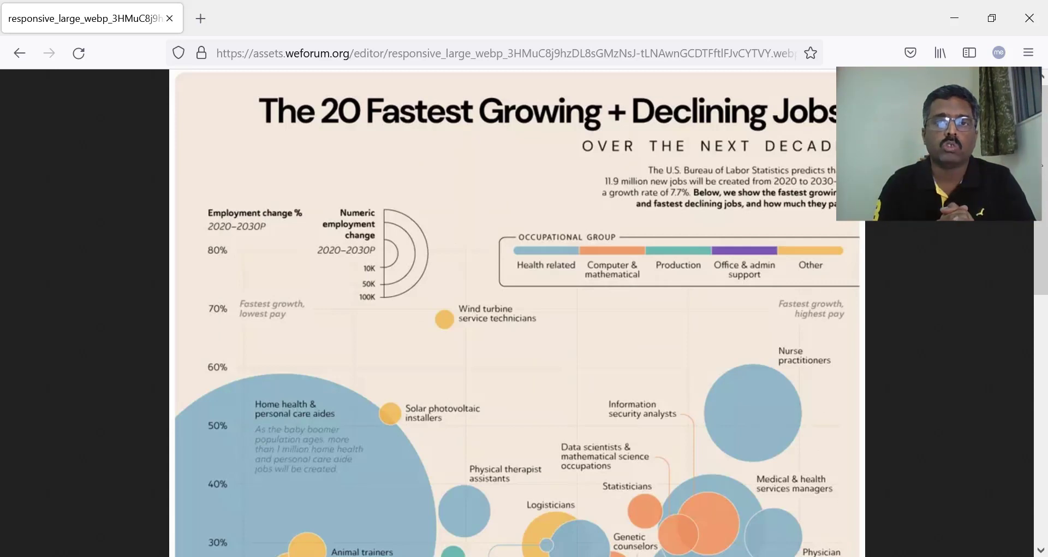